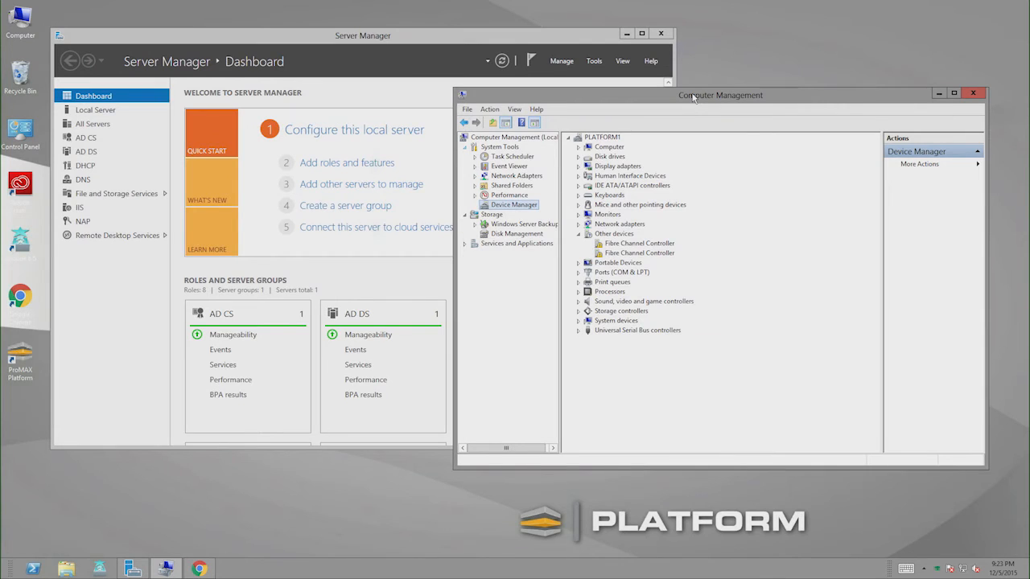
# Step: Check the two ATTO Celerity FC-82EN adapters under Storage controllers, then view Disk Management
pyautogui.click(578, 281)
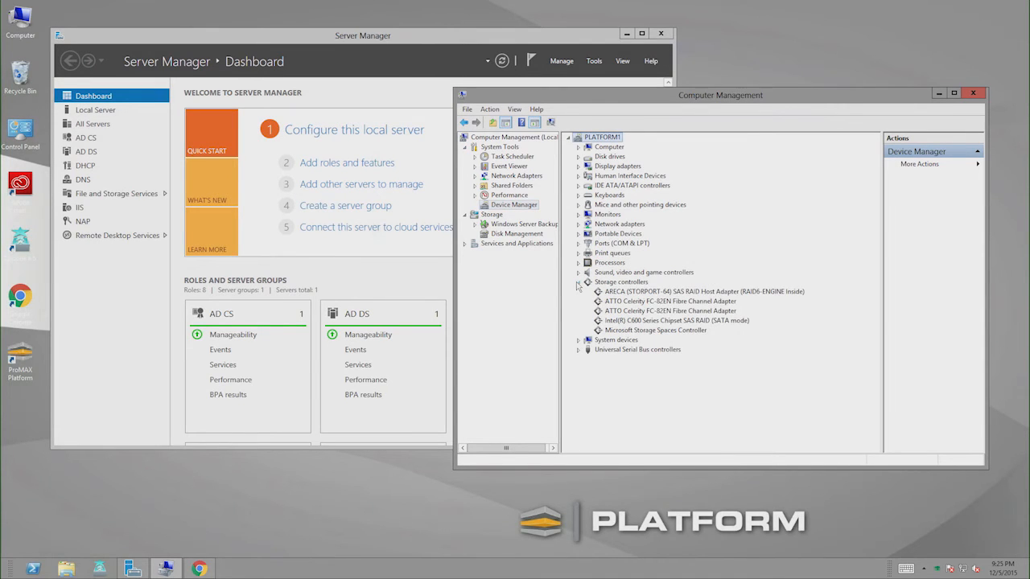
pyautogui.click(579, 282)
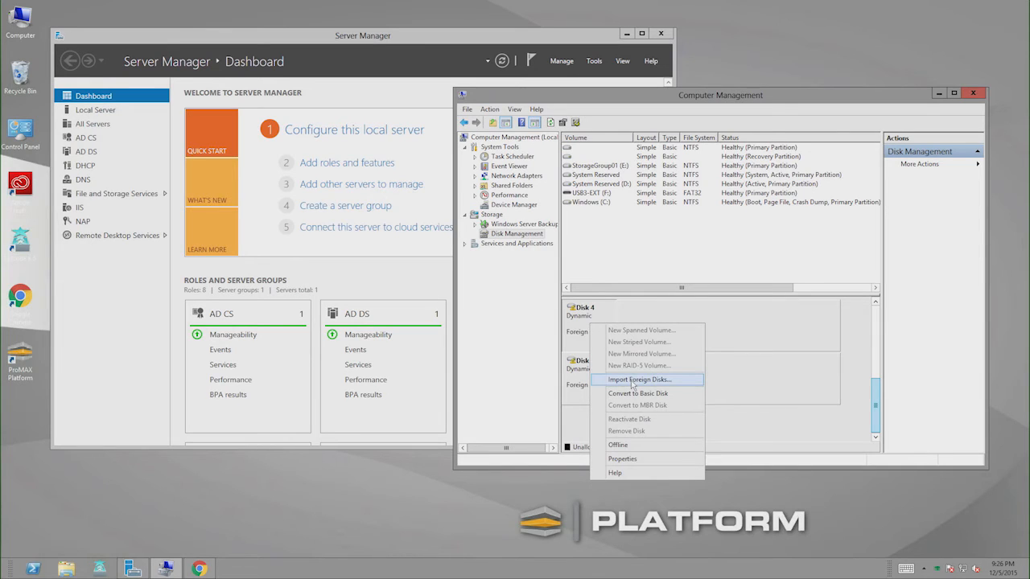
# Step: Import the foreign dynamic disks to bring the FiberRaid volume online
pyautogui.click(640, 379)
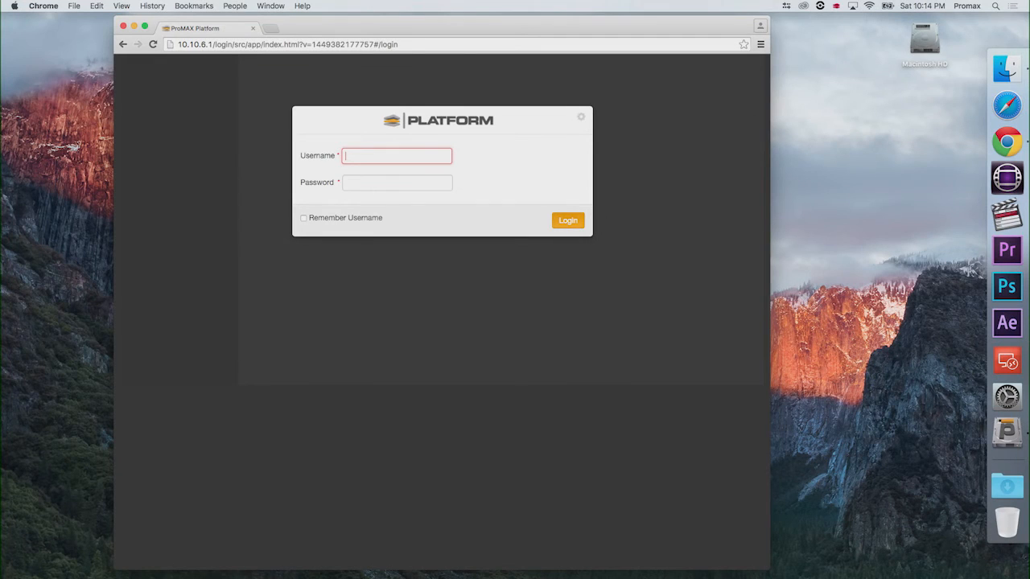
# Step: Log in as Admin and add the FiberRaid 'Editing' folder as a 1 TB Platform Space
pyautogui.write('Admin')
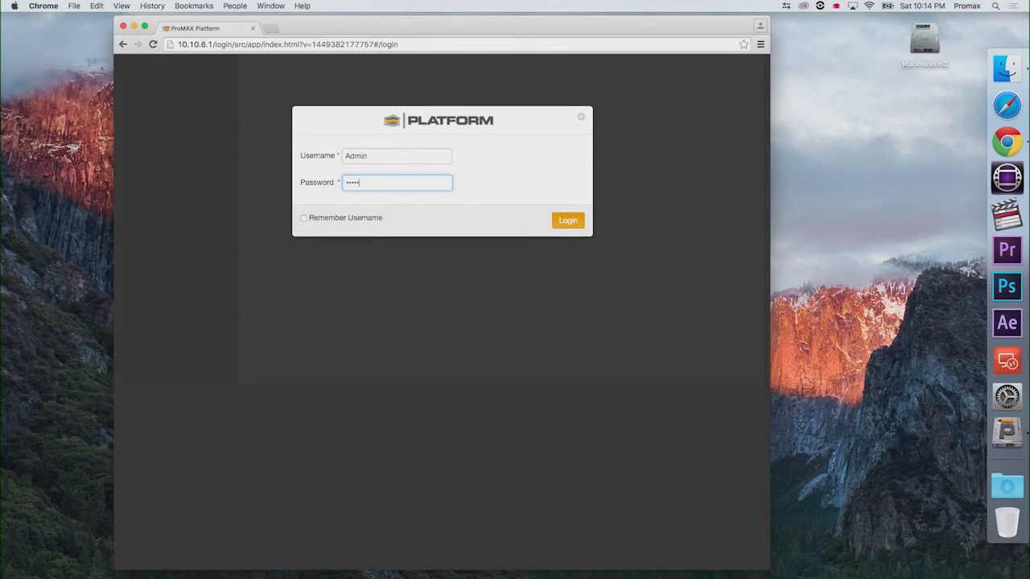
pyautogui.click(568, 219)
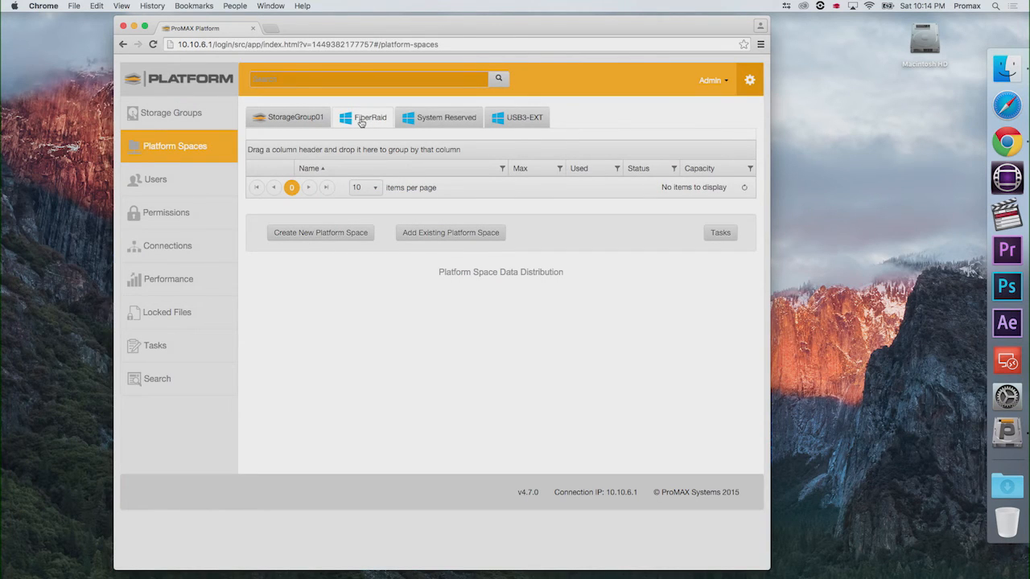
pyautogui.moveTo(427, 240)
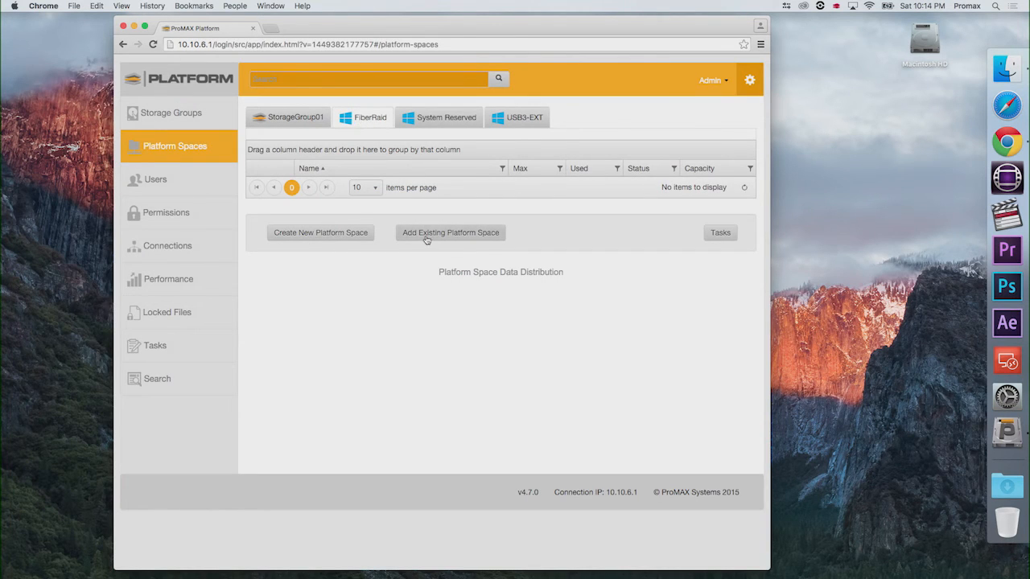
pyautogui.click(450, 232)
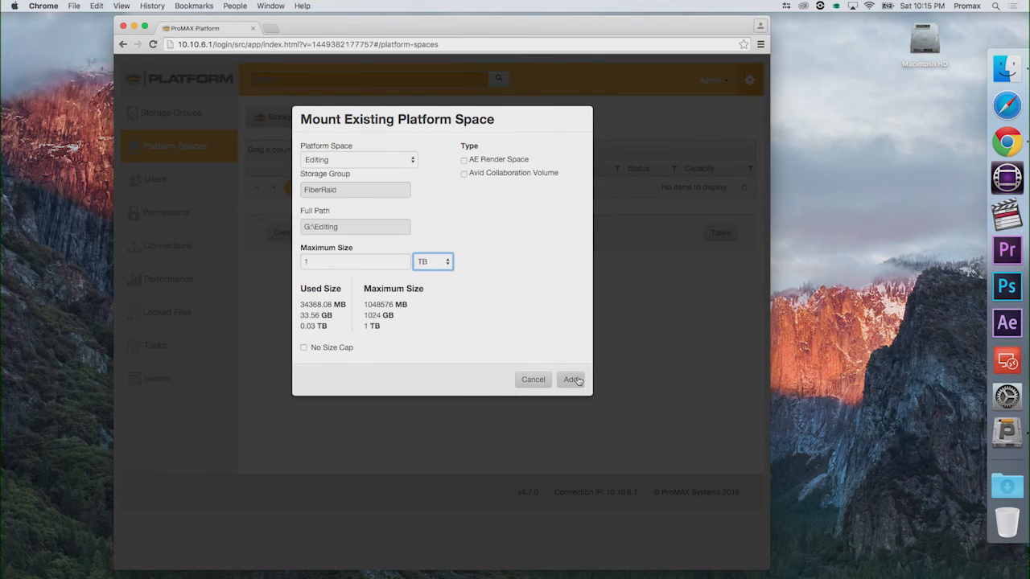
pyautogui.click(571, 379)
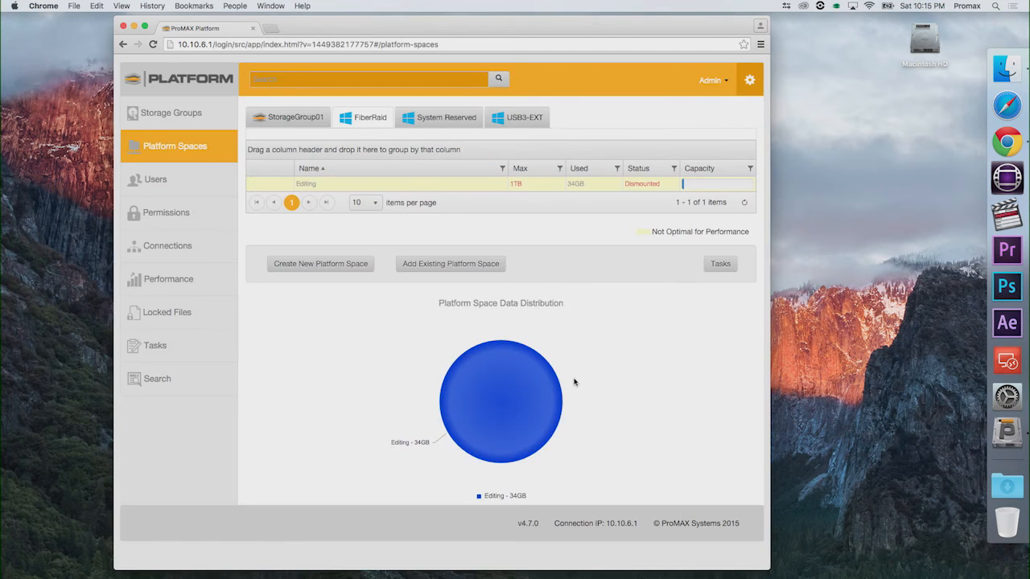
# Step: Return to the server and view FiberRaid (G:) striped across Disks 4 and 5
pyautogui.click(370, 117)
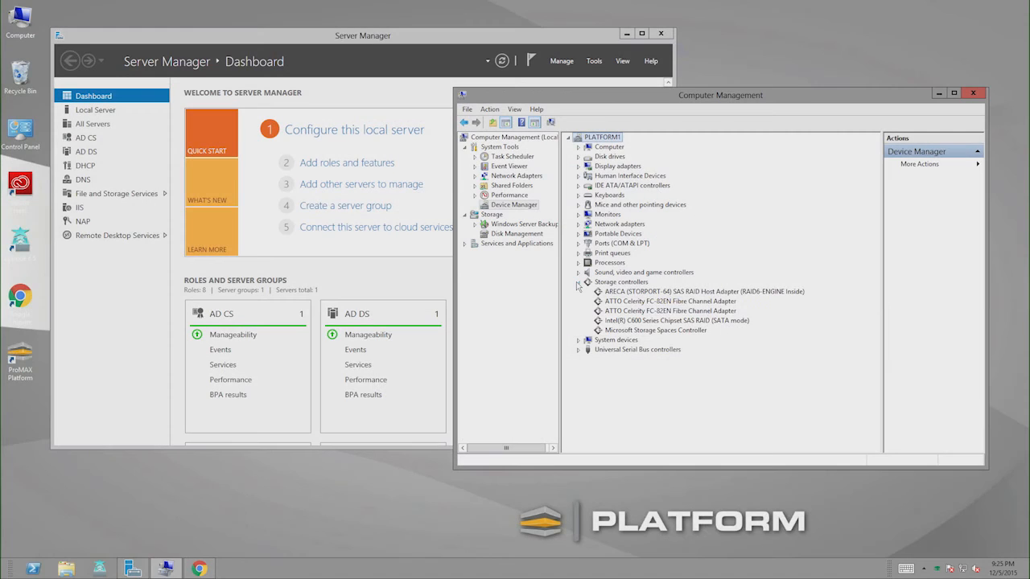
pyautogui.click(517, 233)
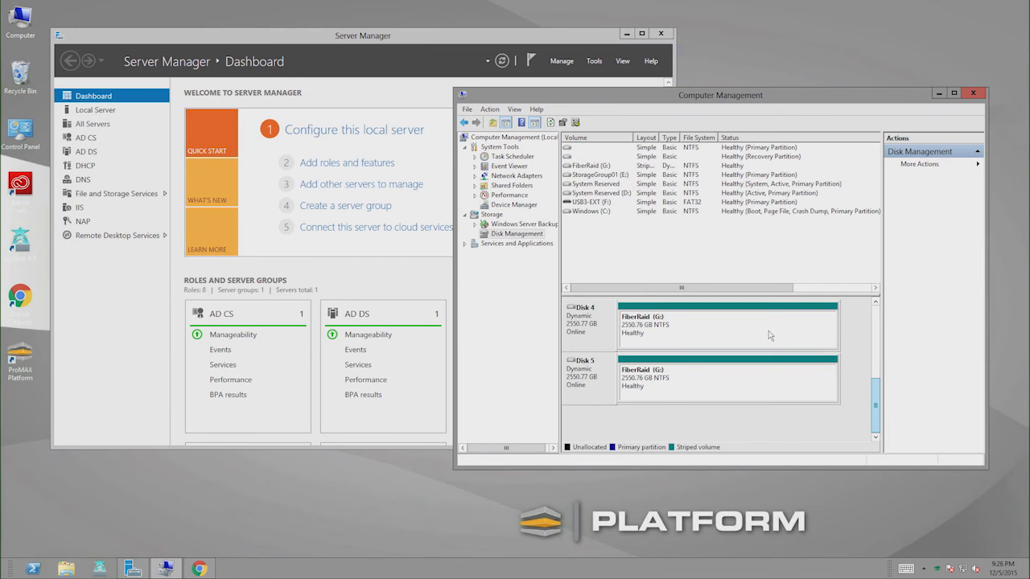